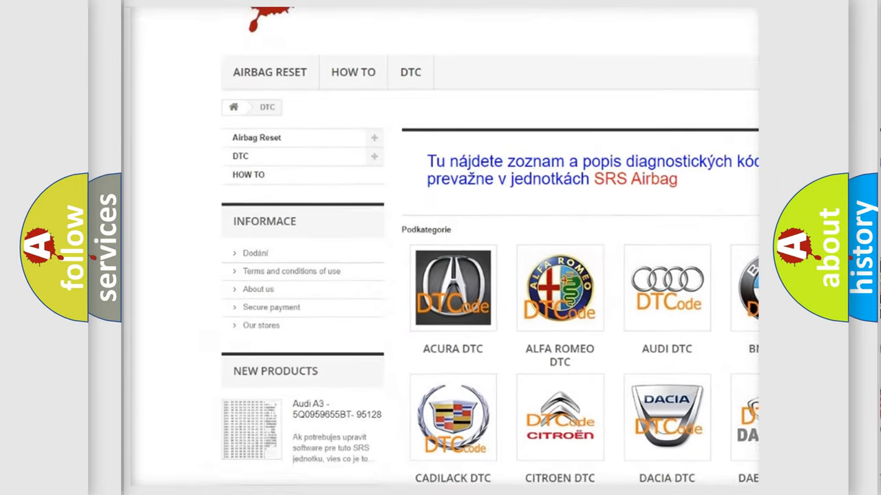
scroll(down, 3)
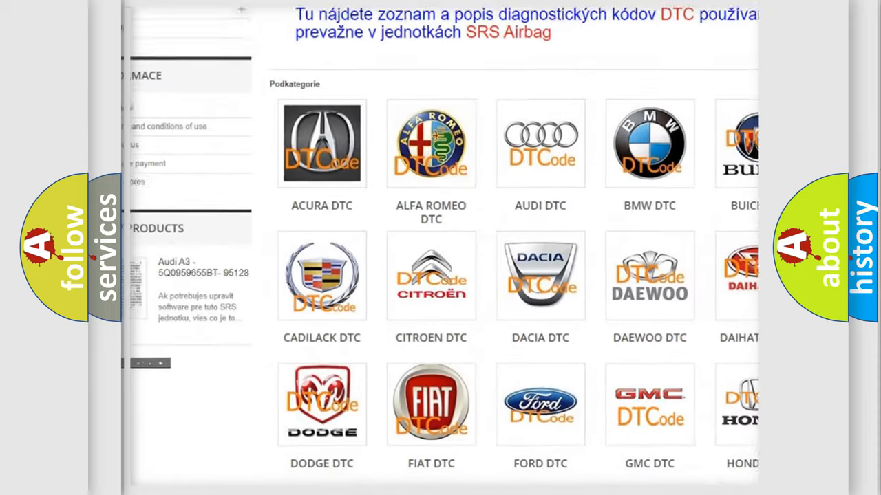
scroll(down, 3)
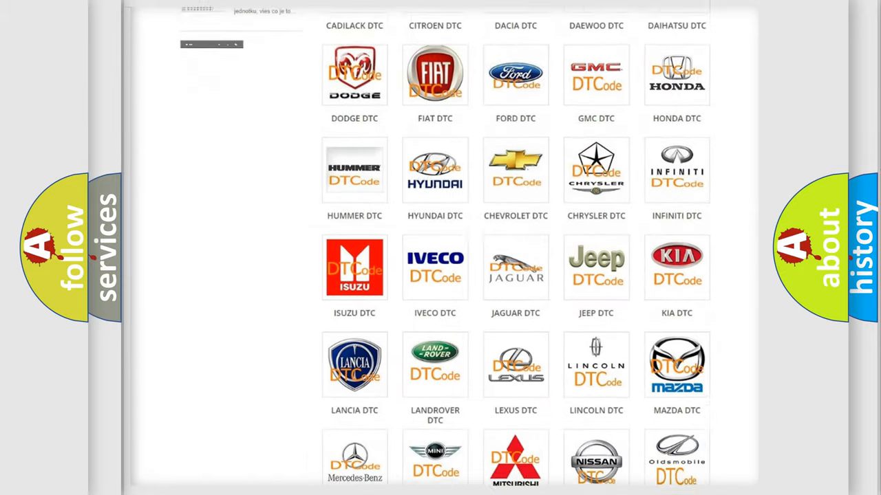
scroll(down, 3)
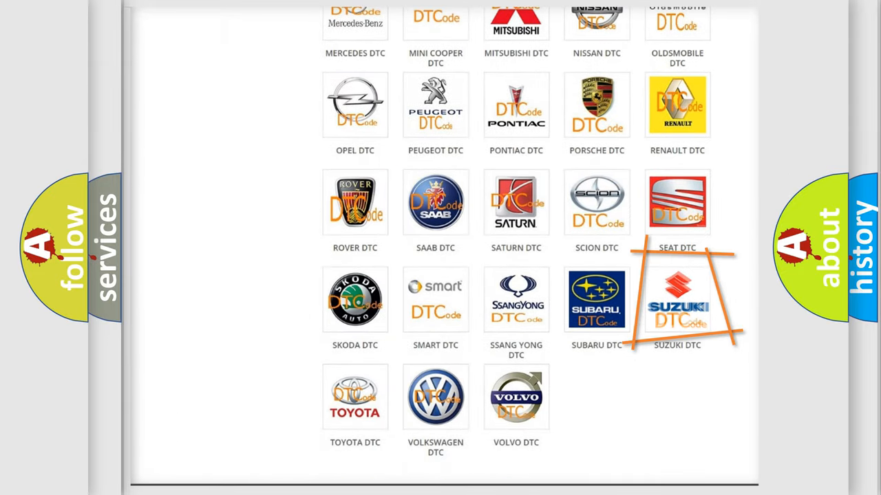